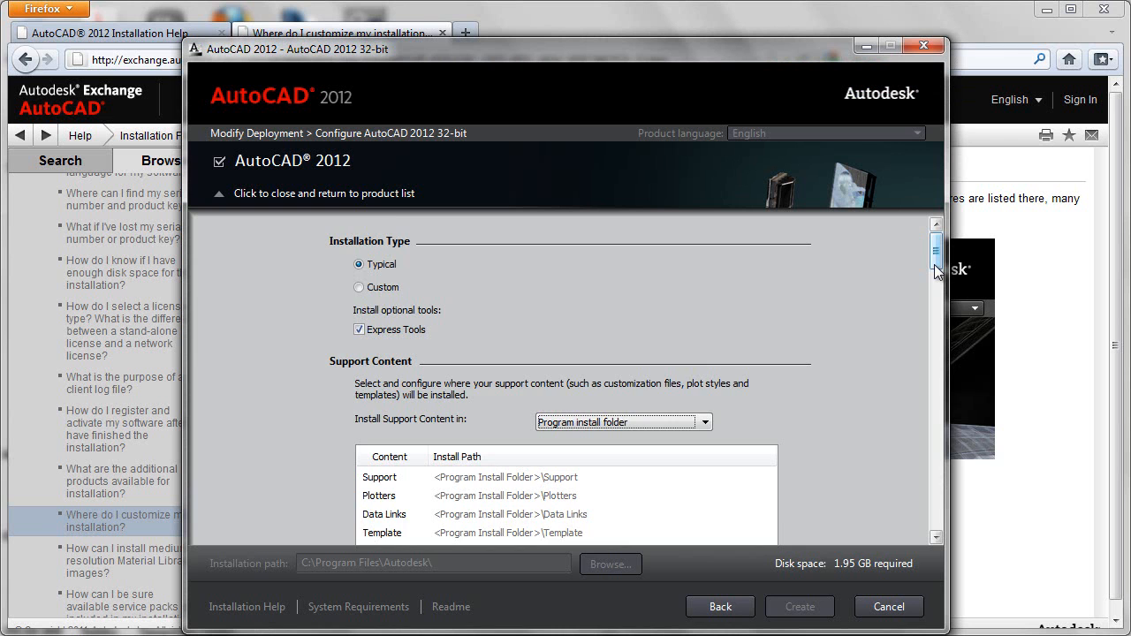
{"action": "scroll", "scroll_direction": "down", "scroll_amount": 3}
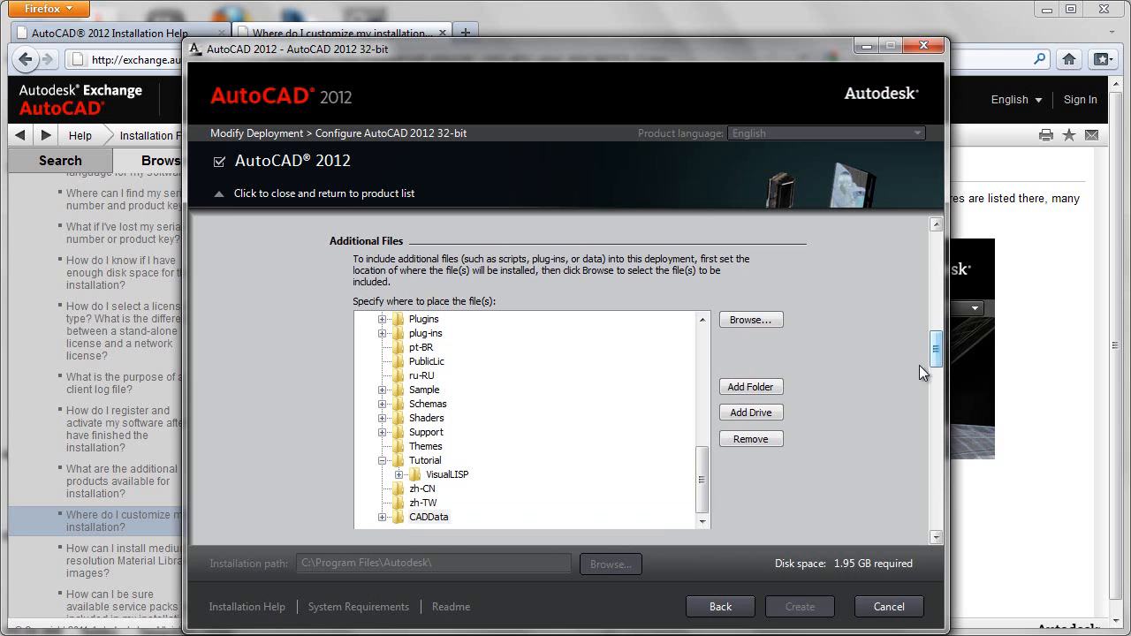
{"action": "mouse_move", "coordinate": [495, 436]}
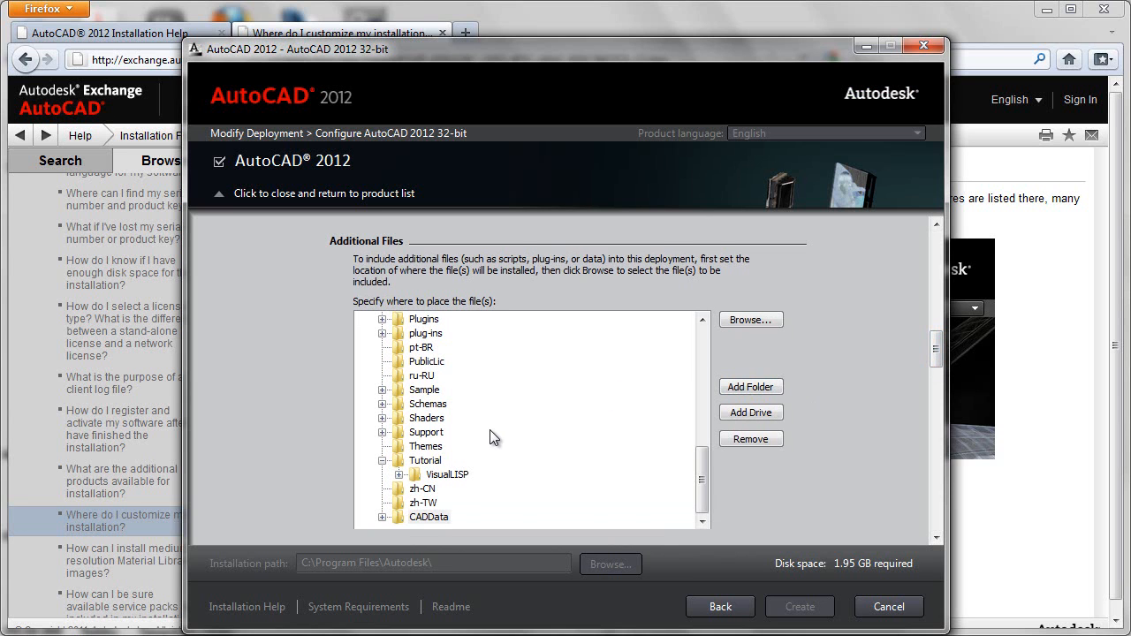
{"action": "mouse_move", "coordinate": [398, 526]}
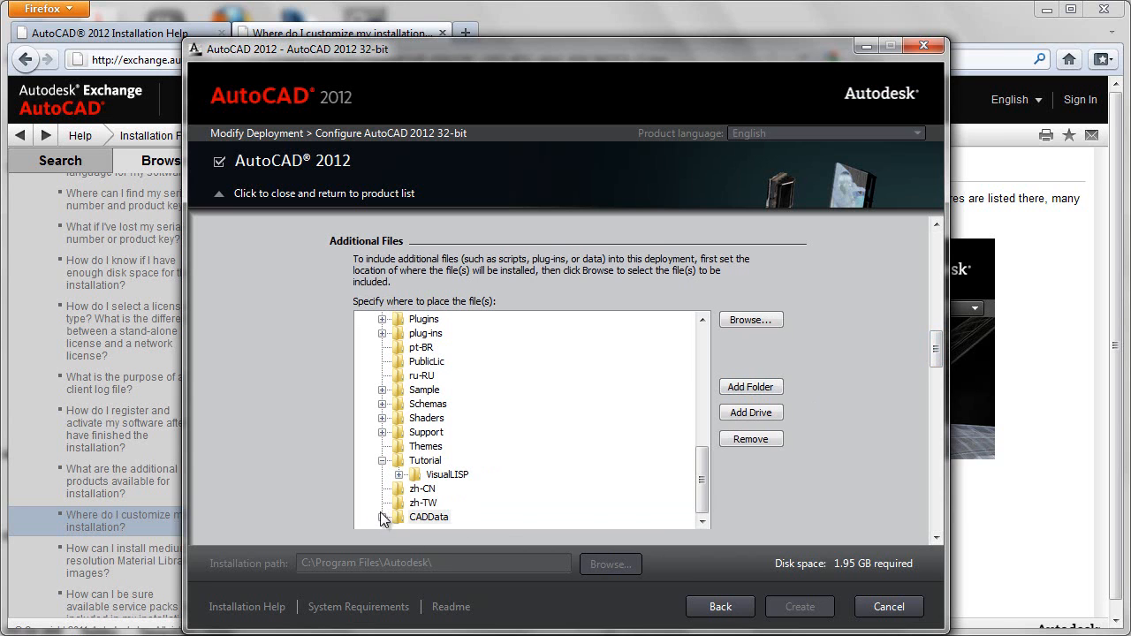
{"action": "mouse_move", "coordinate": [368, 519]}
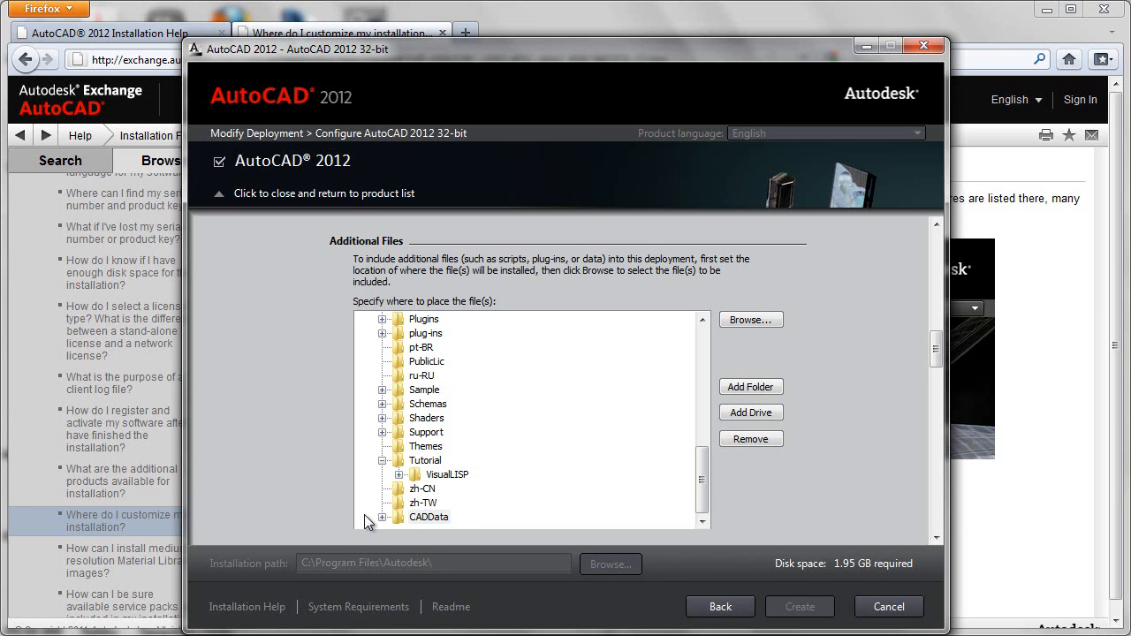
{"action": "mouse_move", "coordinate": [725, 413]}
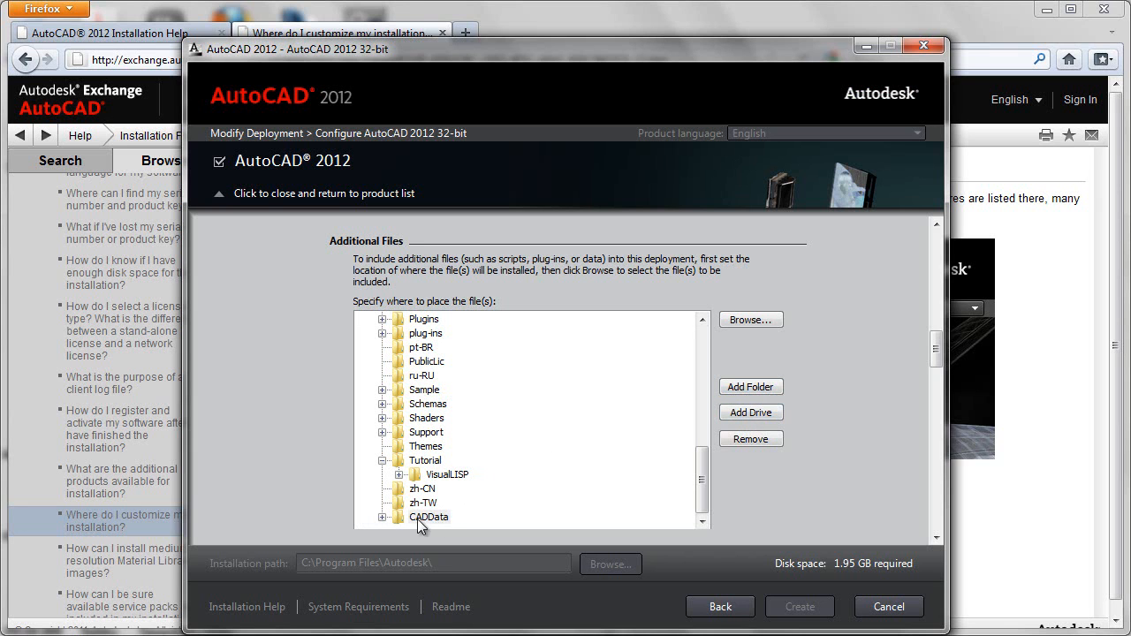
{"action": "mouse_move", "coordinate": [387, 541]}
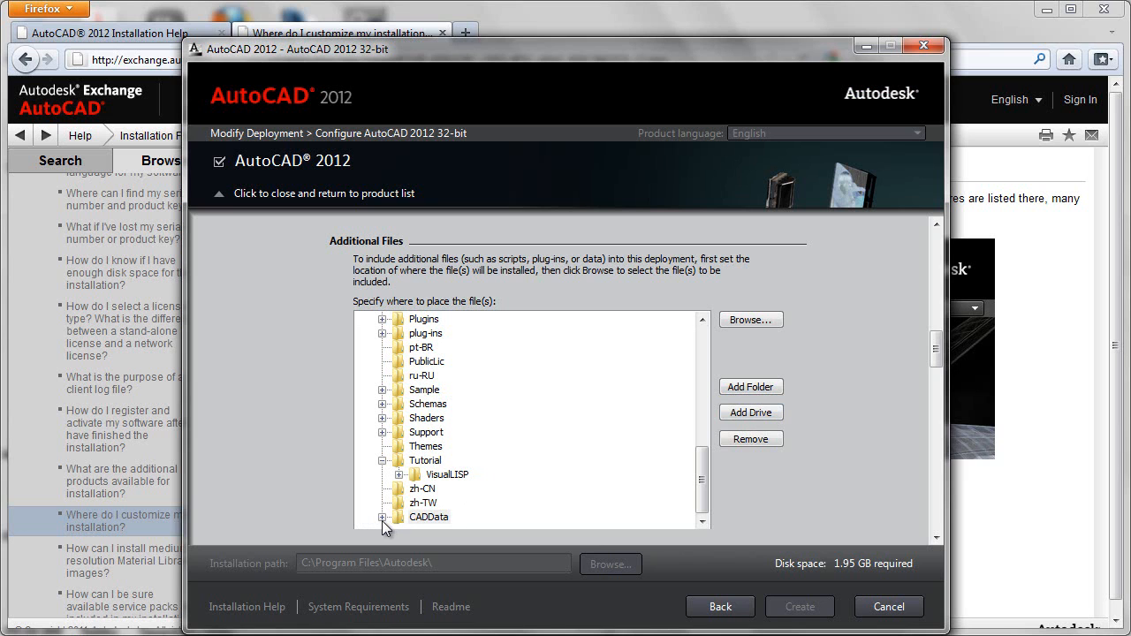
{"action": "mouse_move", "coordinate": [435, 523]}
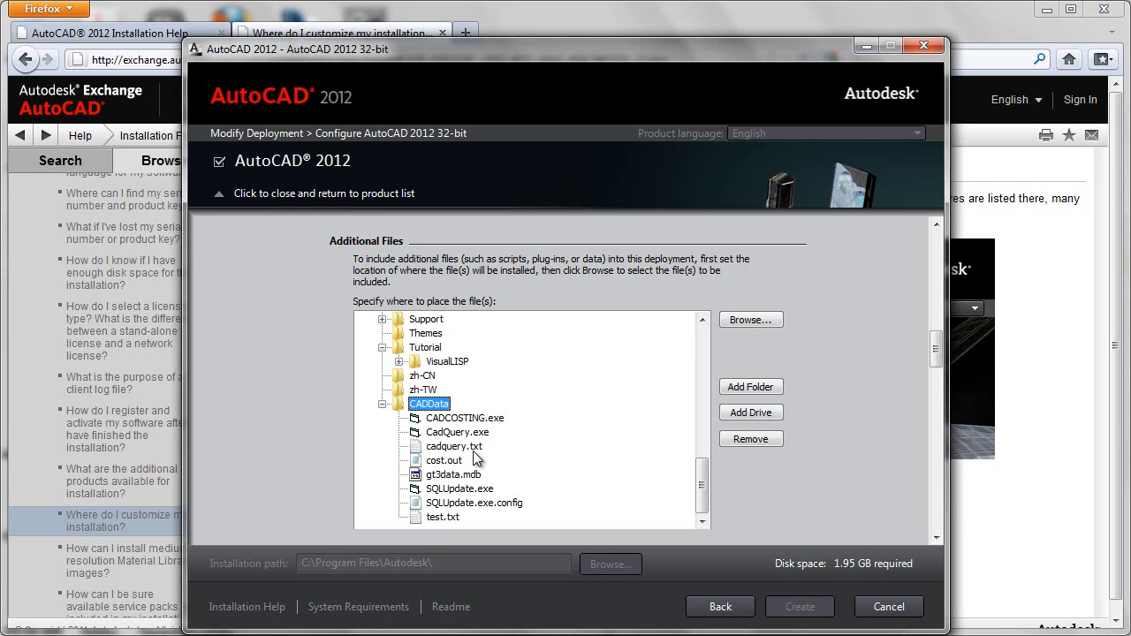
{"action": "mouse_move", "coordinate": [477, 431]}
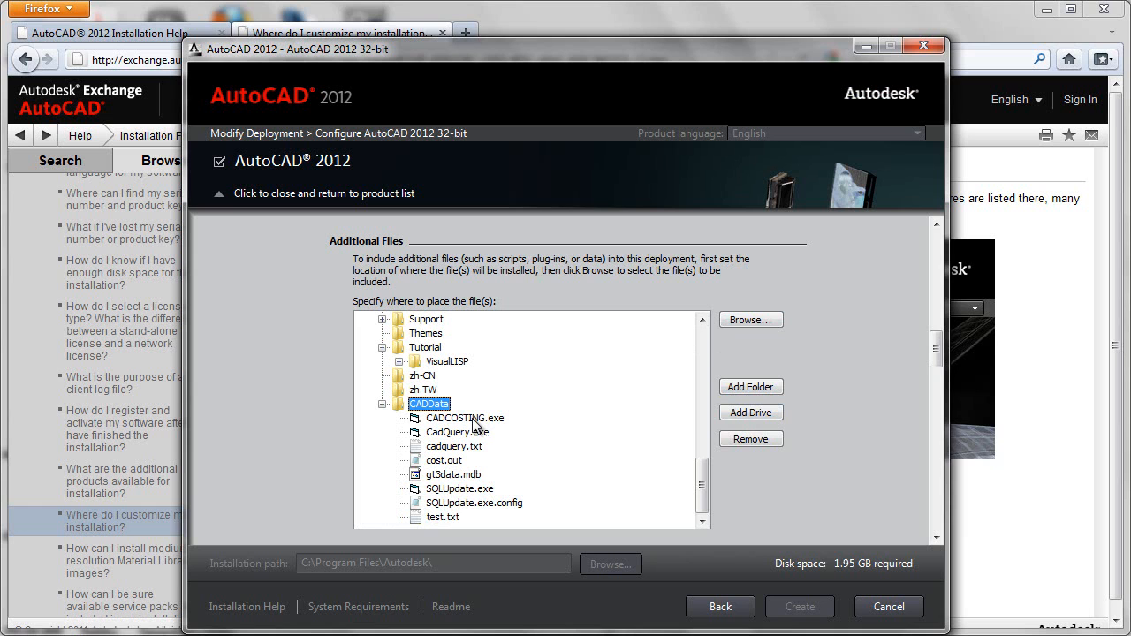
{"action": "mouse_move", "coordinate": [461, 520]}
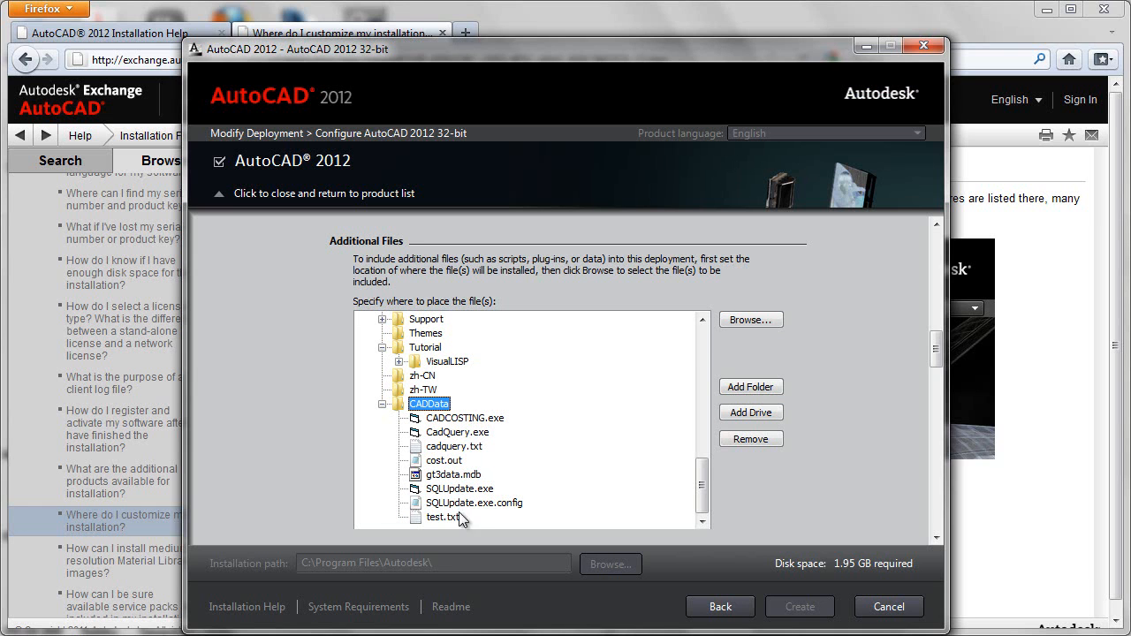
{"action": "mouse_move", "coordinate": [445, 520]}
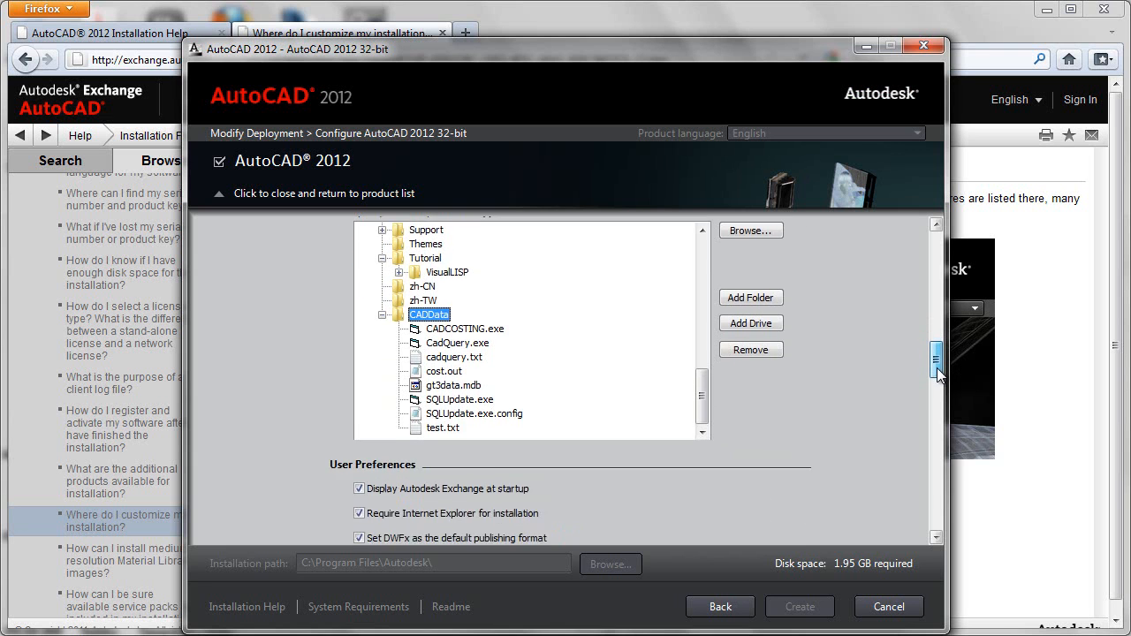
{"action": "scroll", "scroll_direction": "down", "scroll_amount": 3}
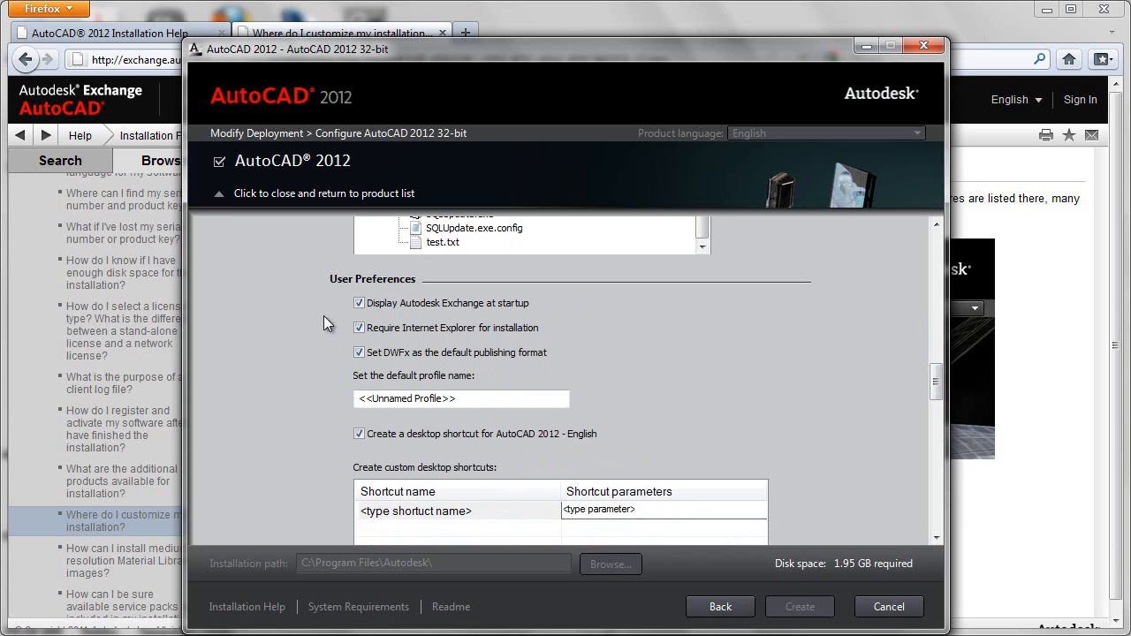
{"action": "mouse_move", "coordinate": [590, 354]}
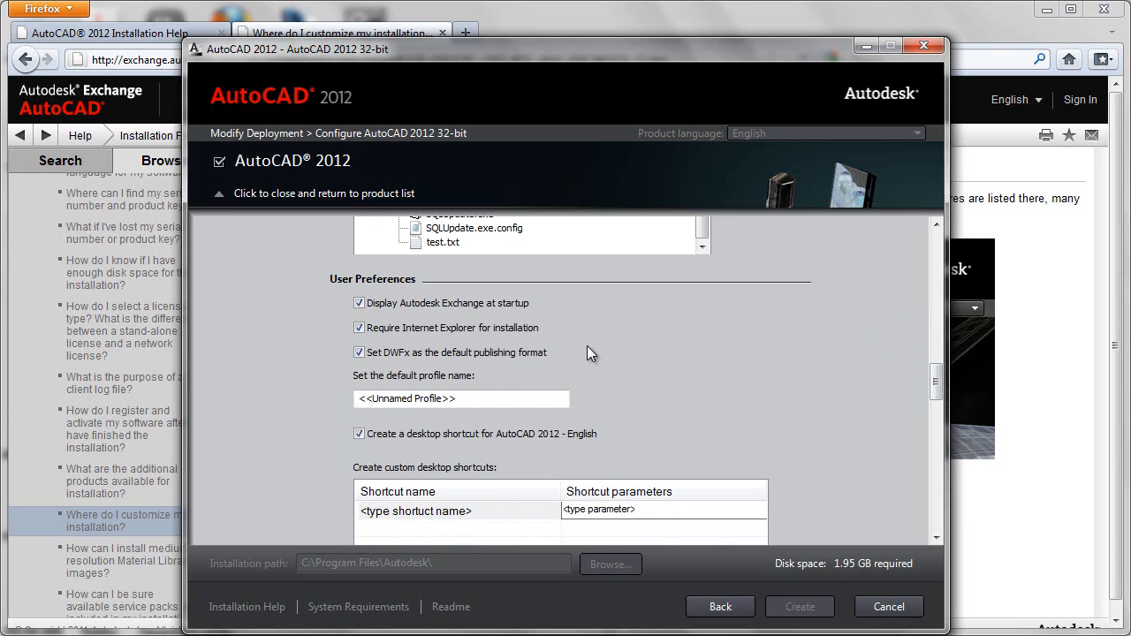
{"action": "mouse_move", "coordinate": [954, 421]}
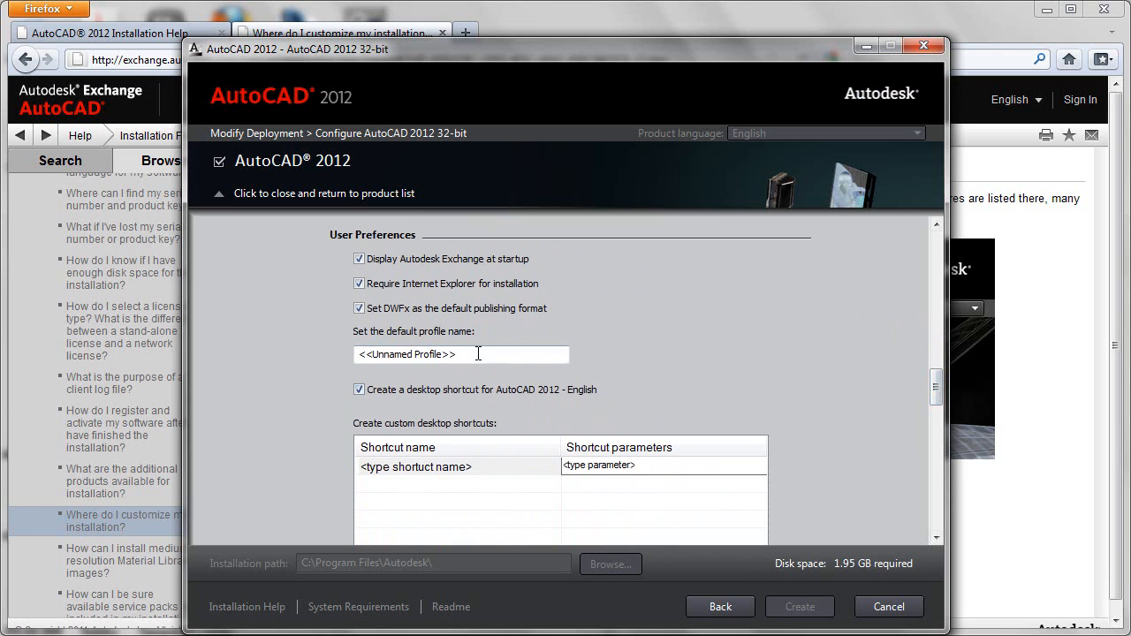
{"action": "mouse_move", "coordinate": [431, 353]}
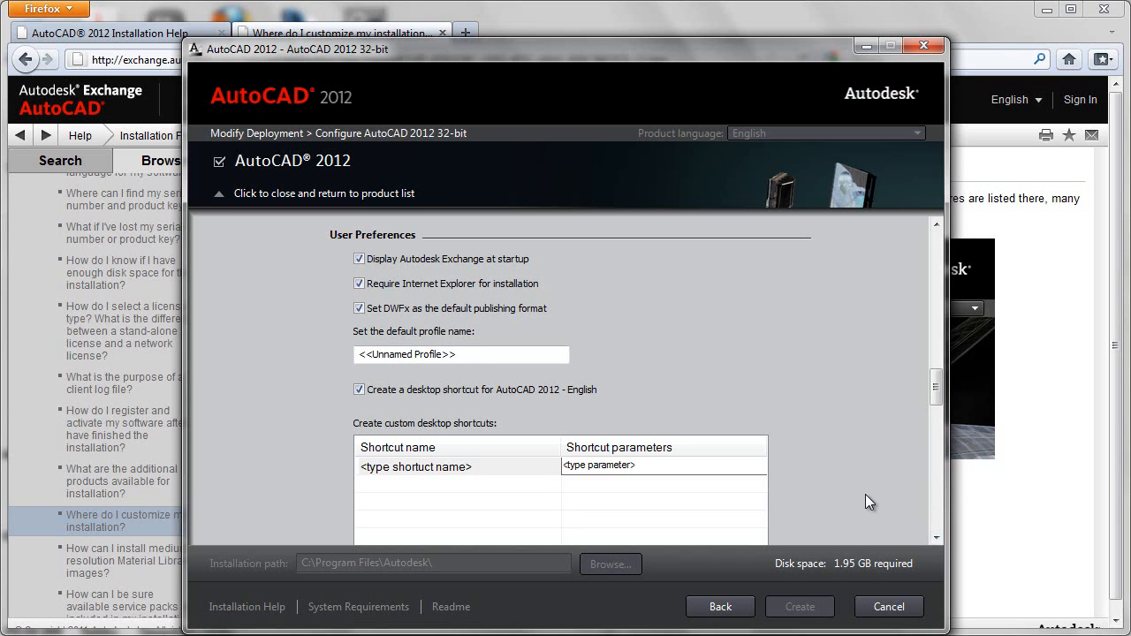
{"action": "mouse_move", "coordinate": [877, 502]}
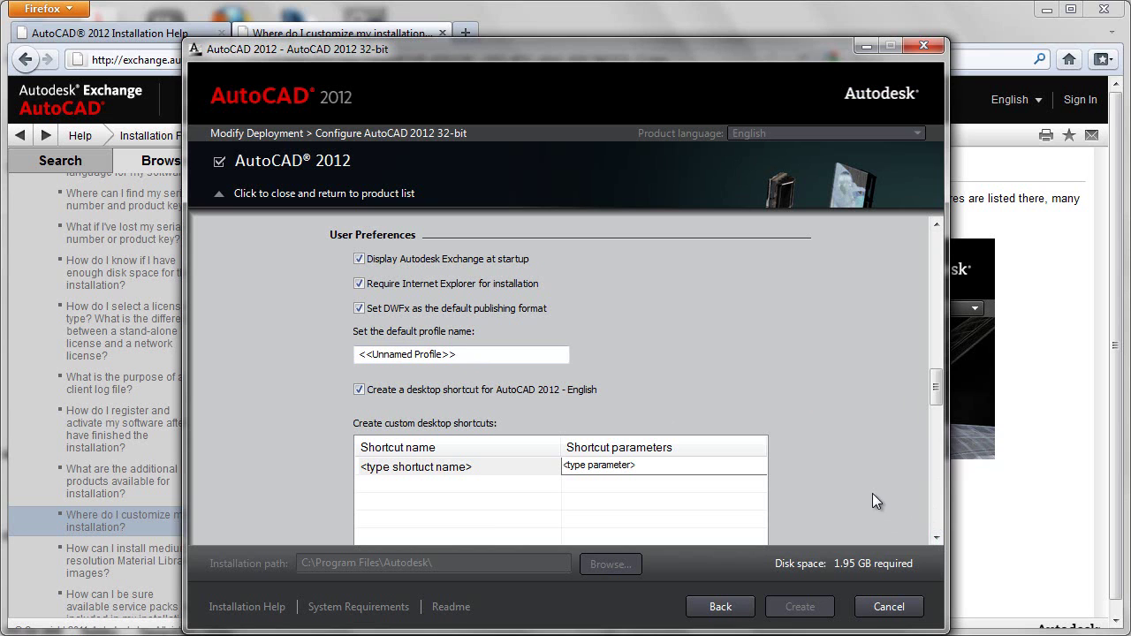
{"action": "mouse_move", "coordinate": [534, 481]}
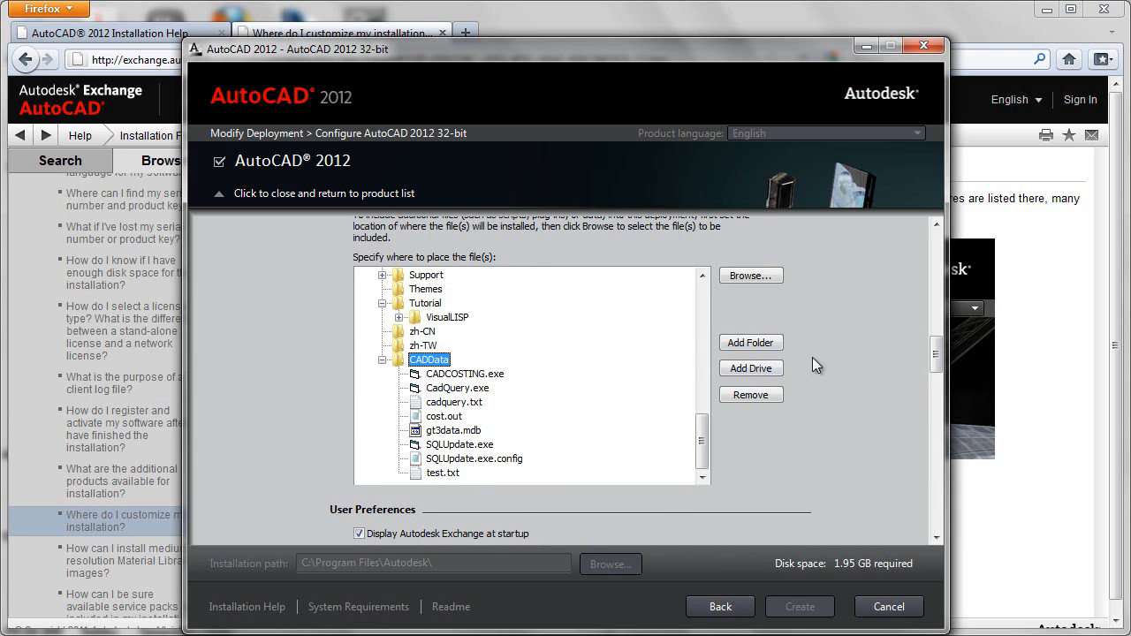
{"action": "scroll", "scroll_direction": "down", "scroll_amount": 3}
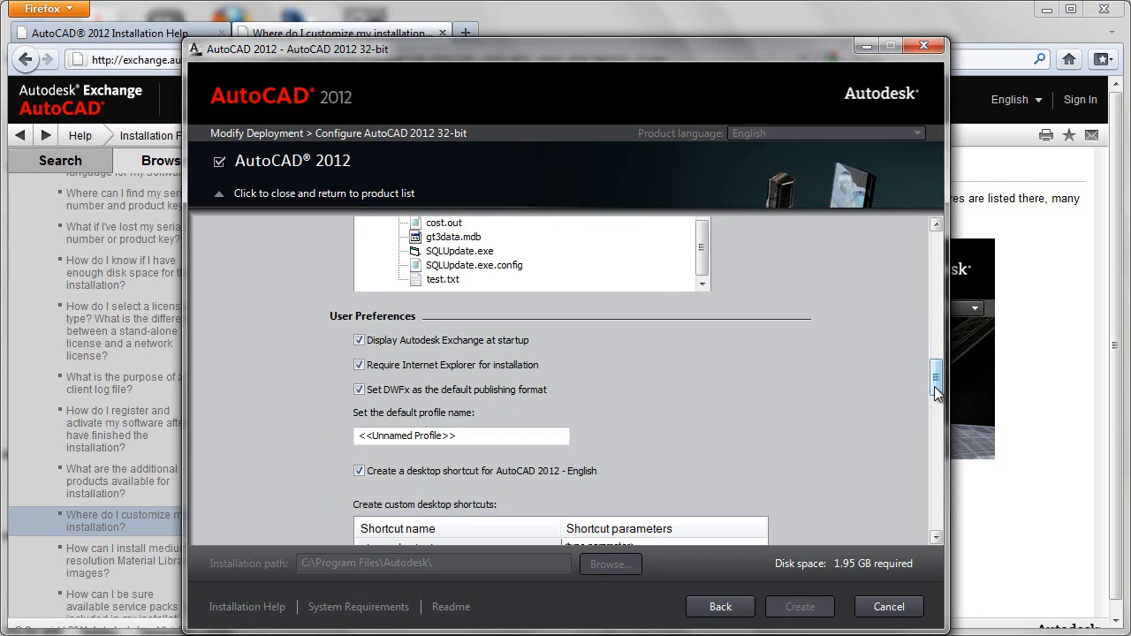
{"action": "scroll", "scroll_direction": "down", "scroll_amount": 3}
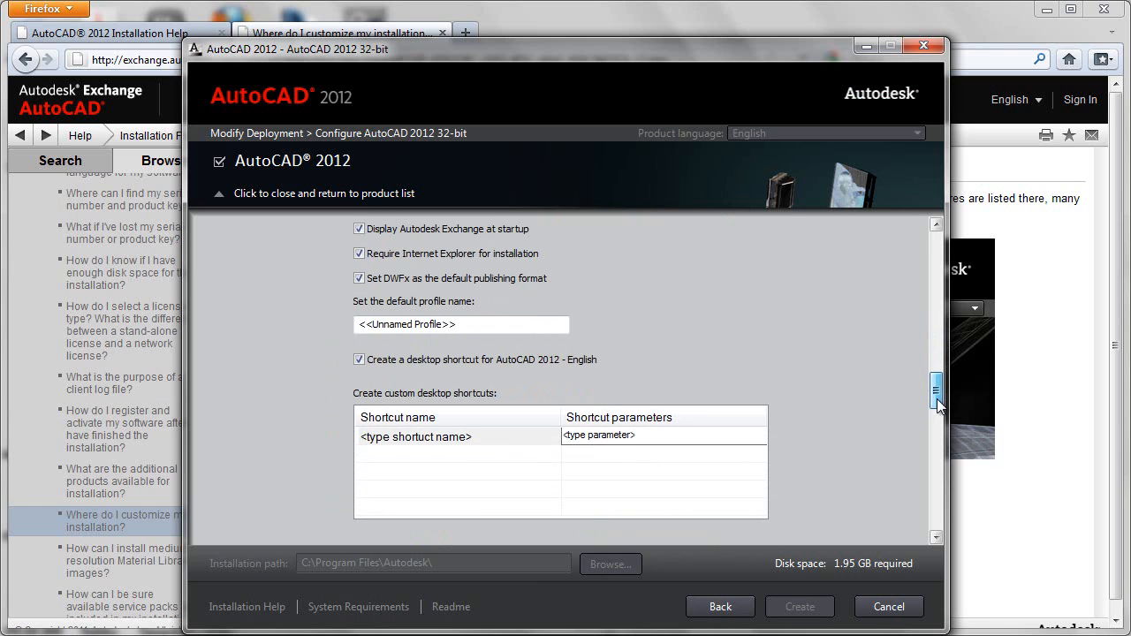